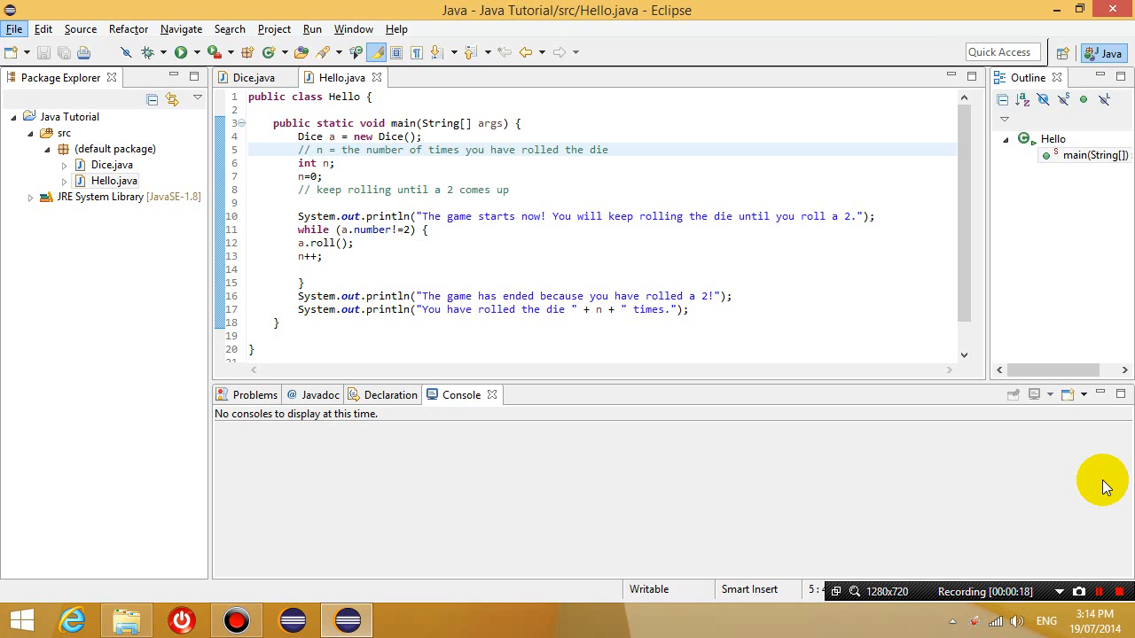
mouse_move(964, 268)
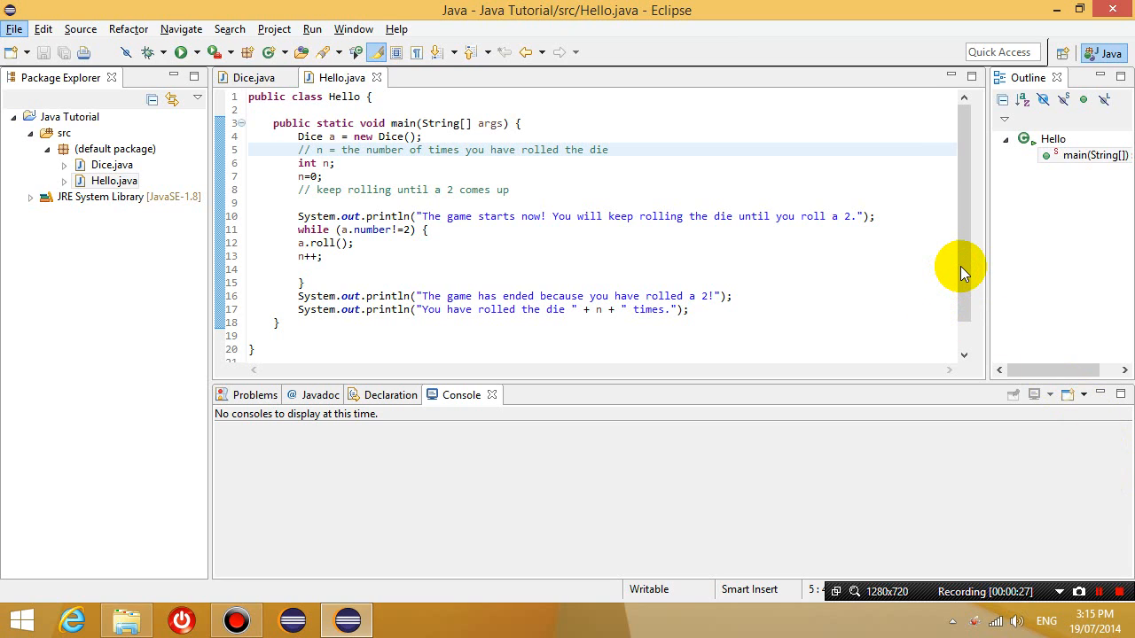
mouse_move(973, 273)
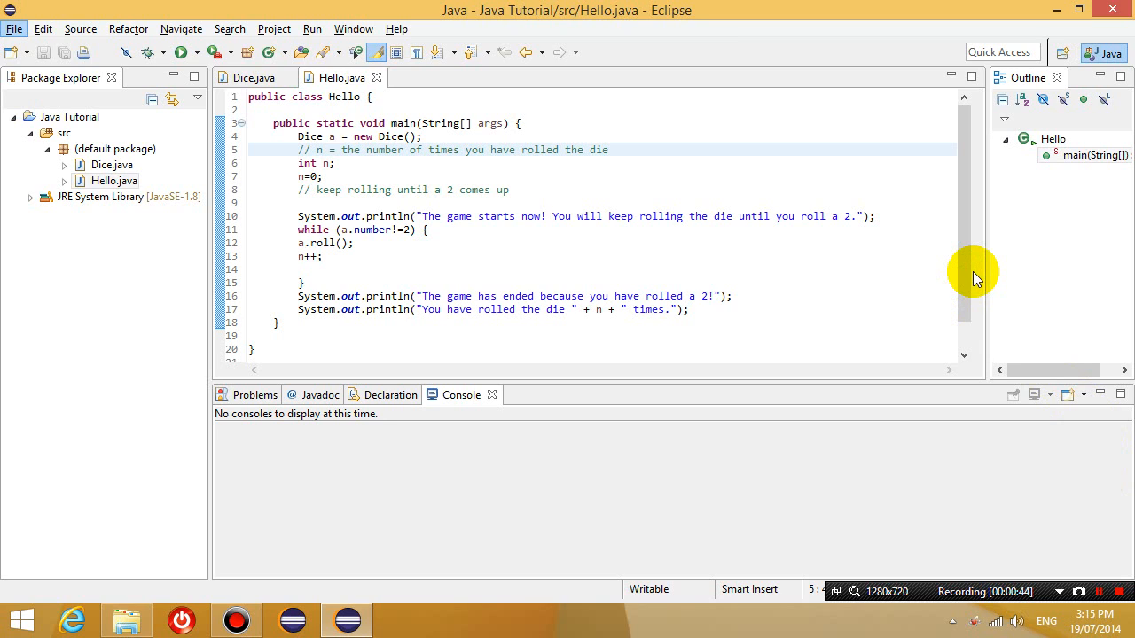
mouse_move(829, 208)
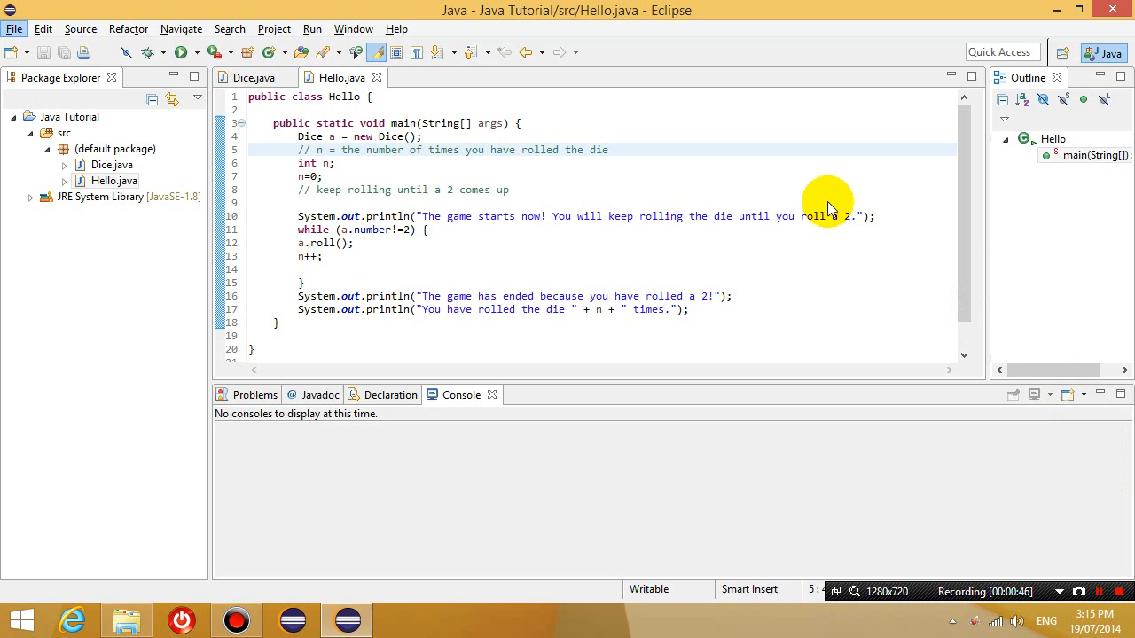
mouse_move(725, 217)
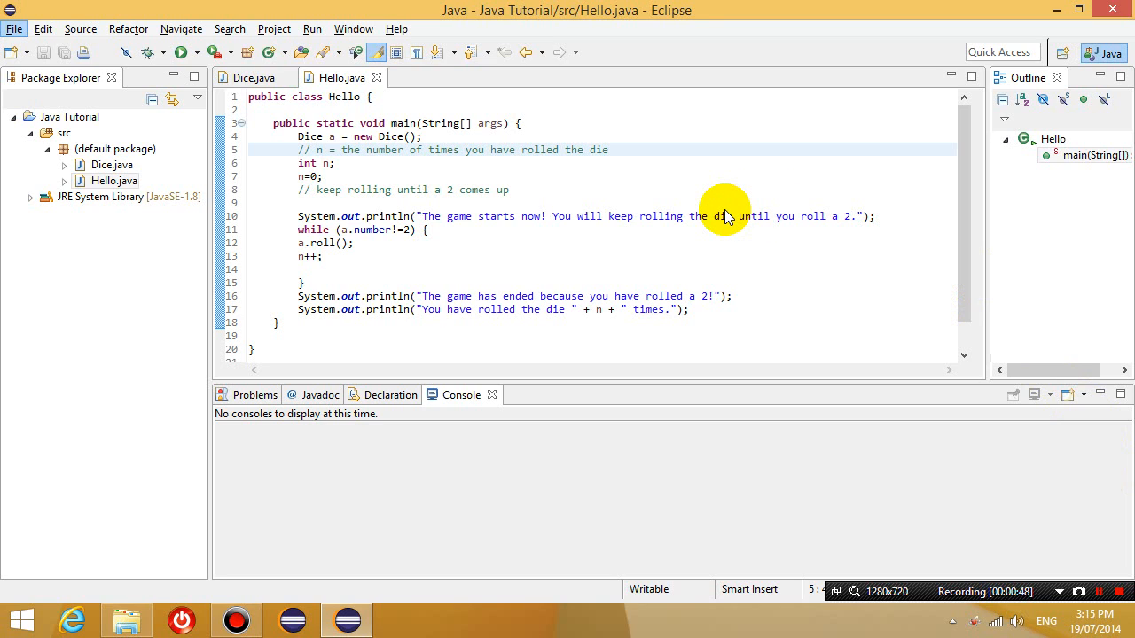
mouse_move(364, 180)
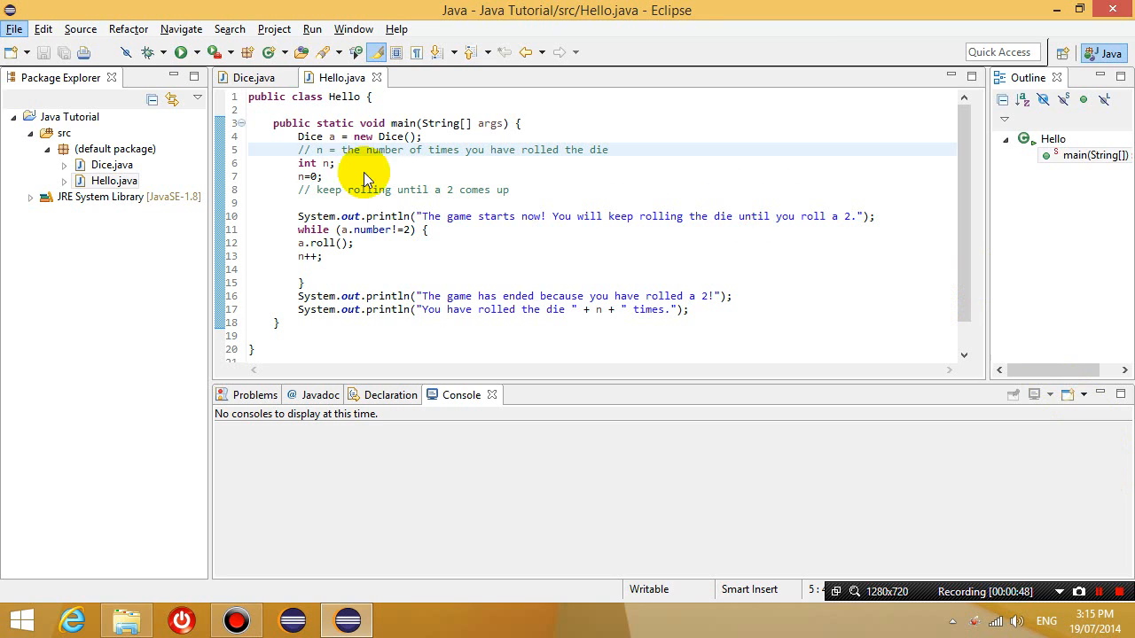
mouse_move(385, 210)
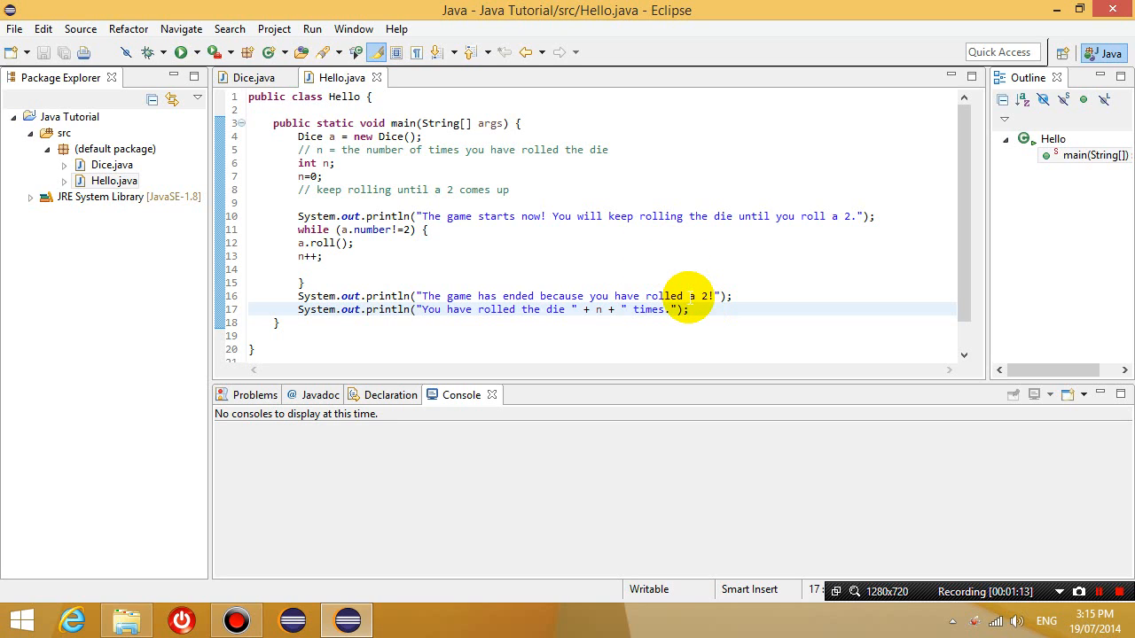
mouse_move(410, 167)
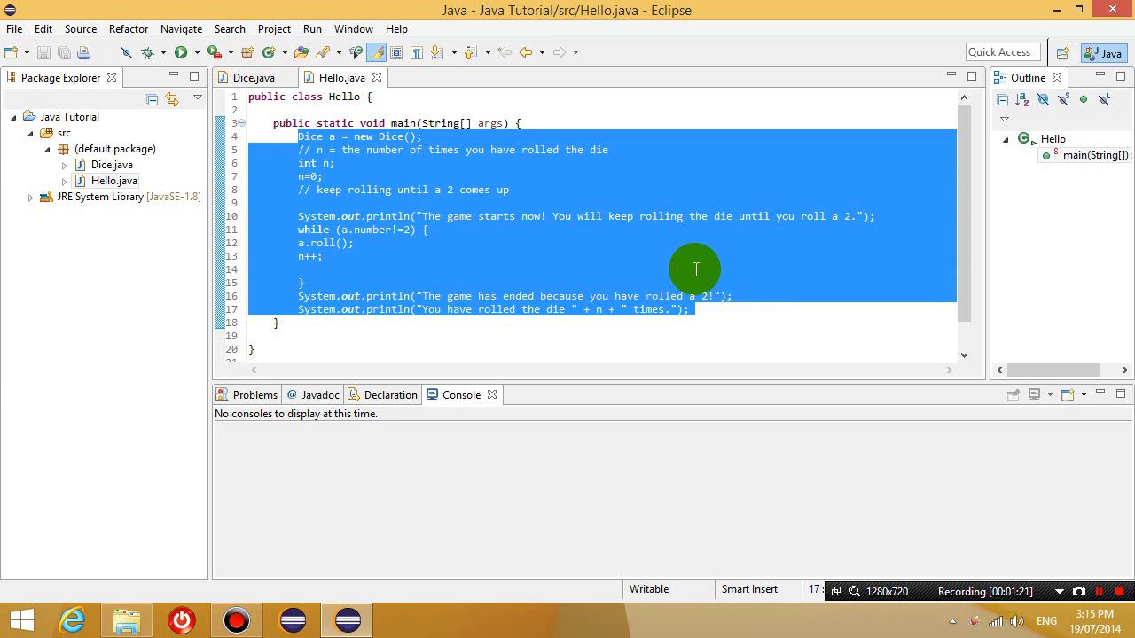
- Cut the dice game code out of main and type 'public void start() {' below it
click(698, 310)
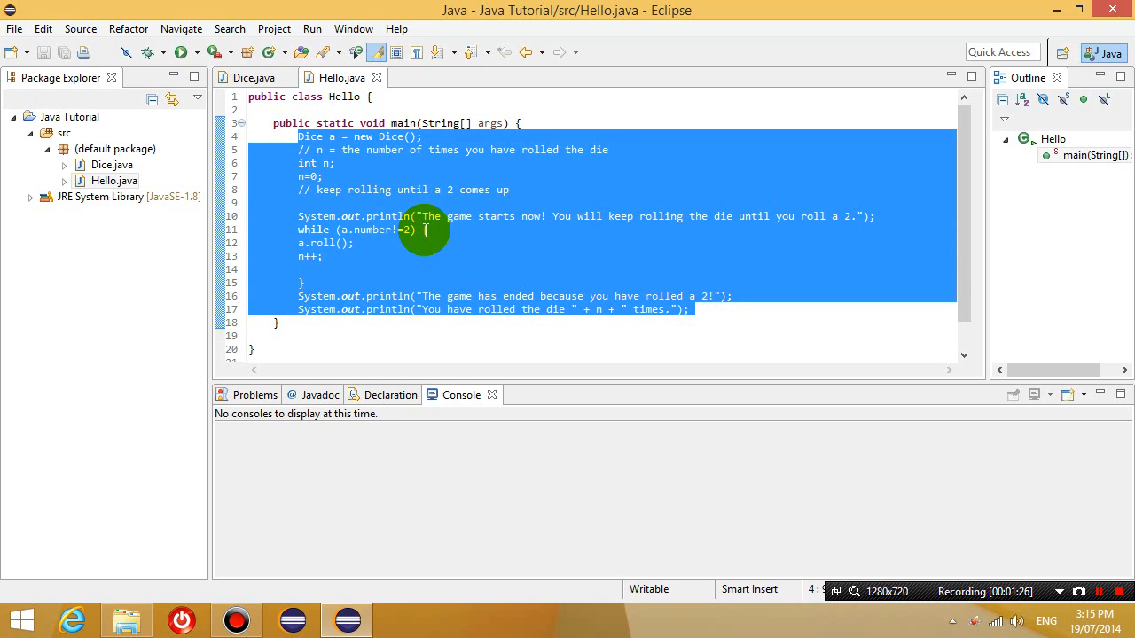
key(Delete)
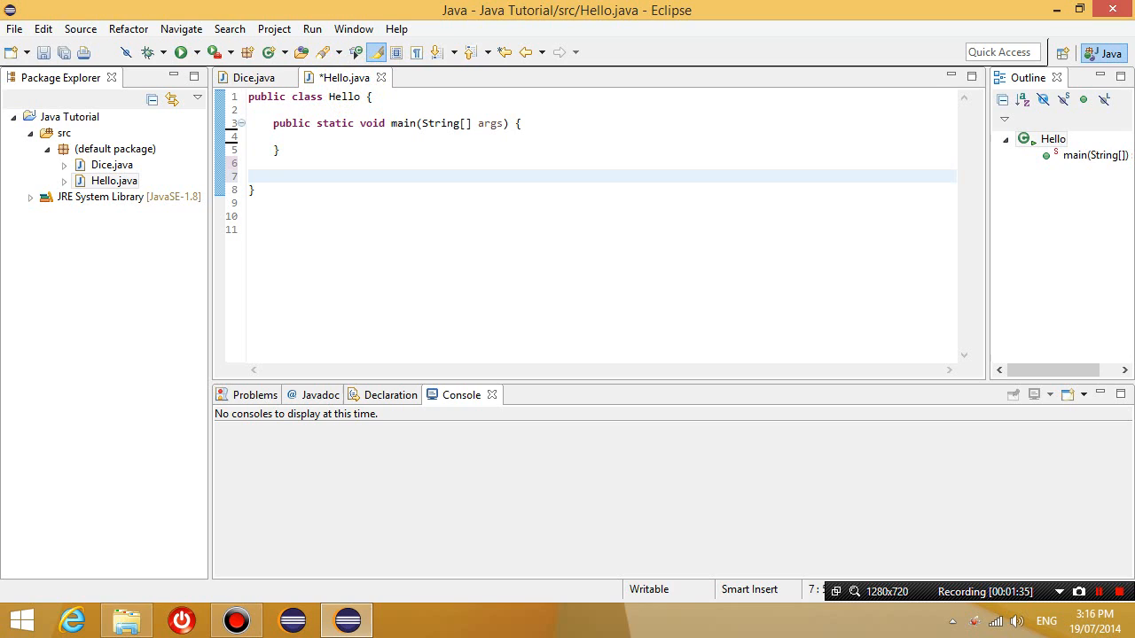
text(public v)
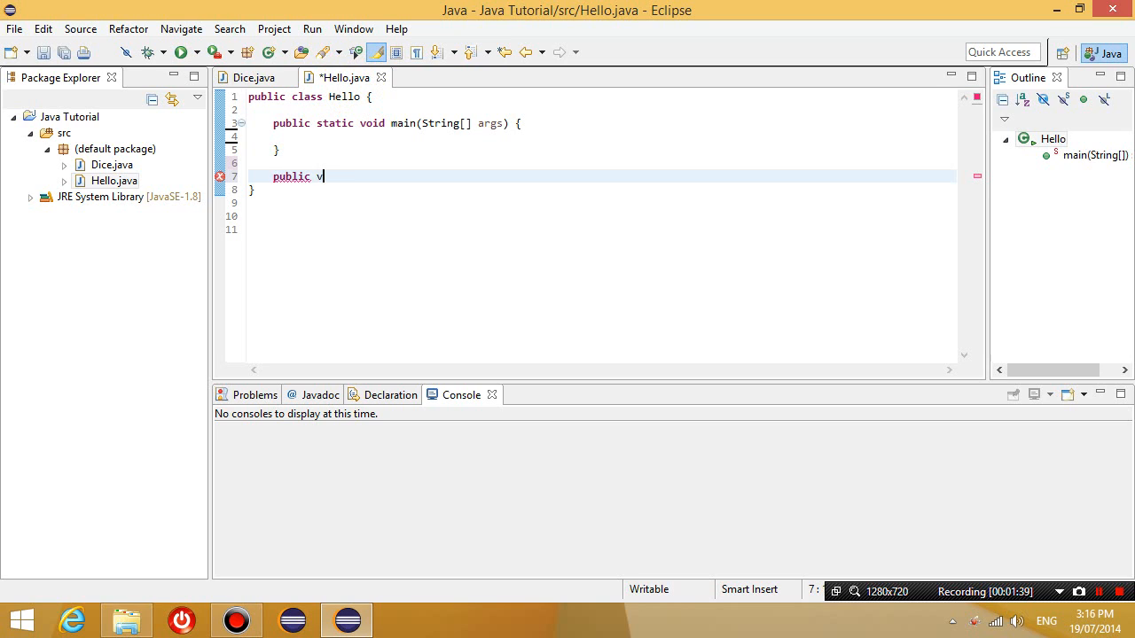
text(oid)
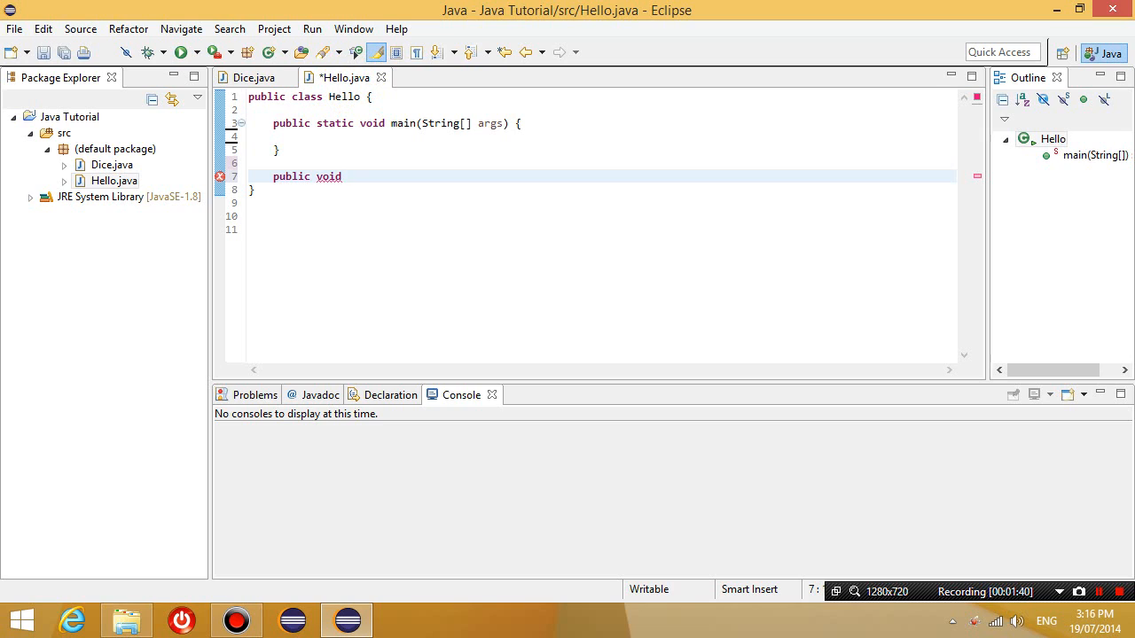
text(start)
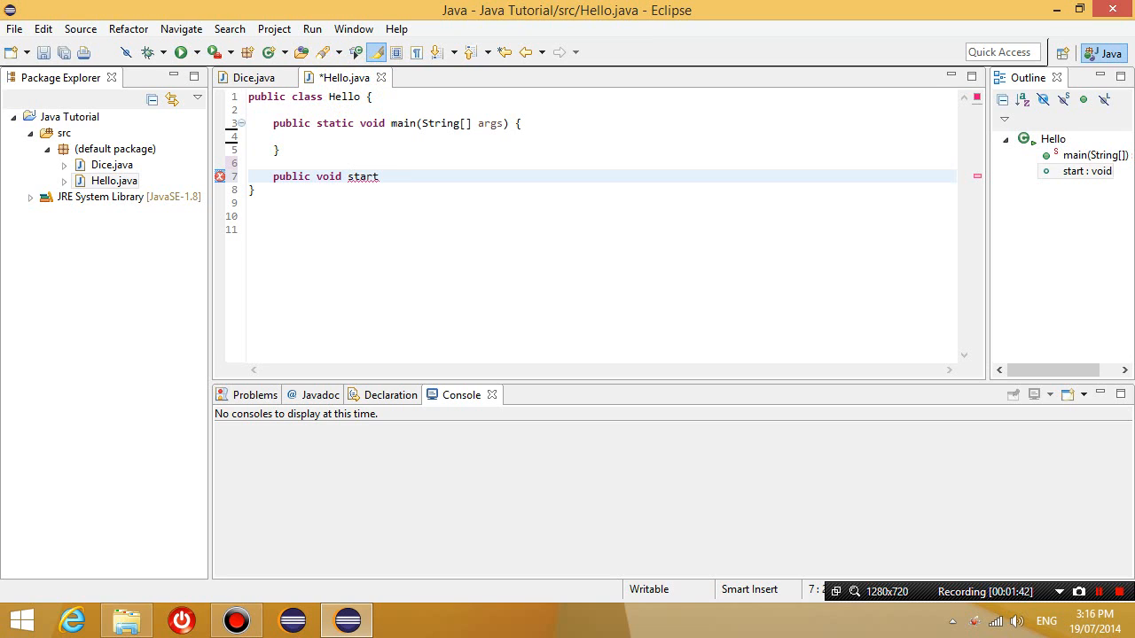
text(() {)
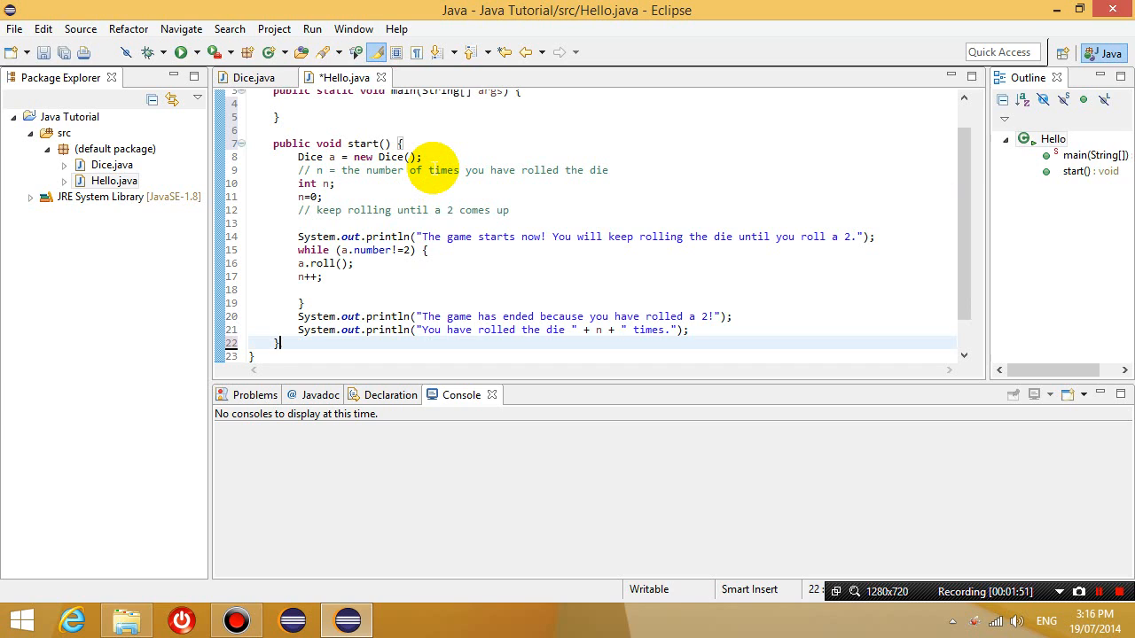
- Paste the game code into start() and place the caret in main's empty body
click(404, 143)
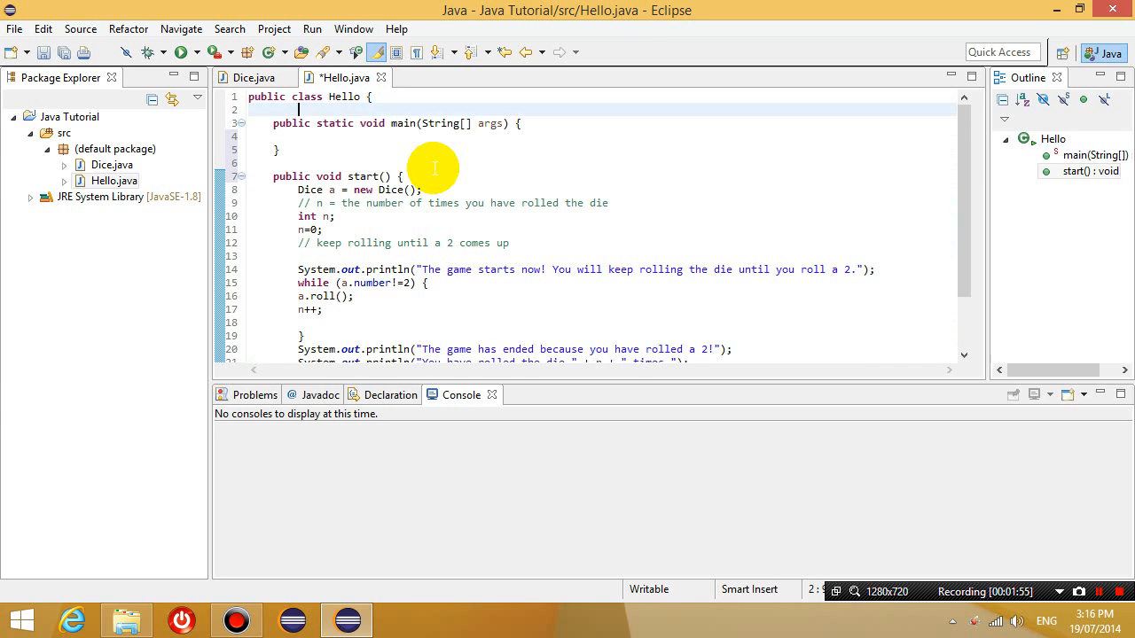
click(404, 176)
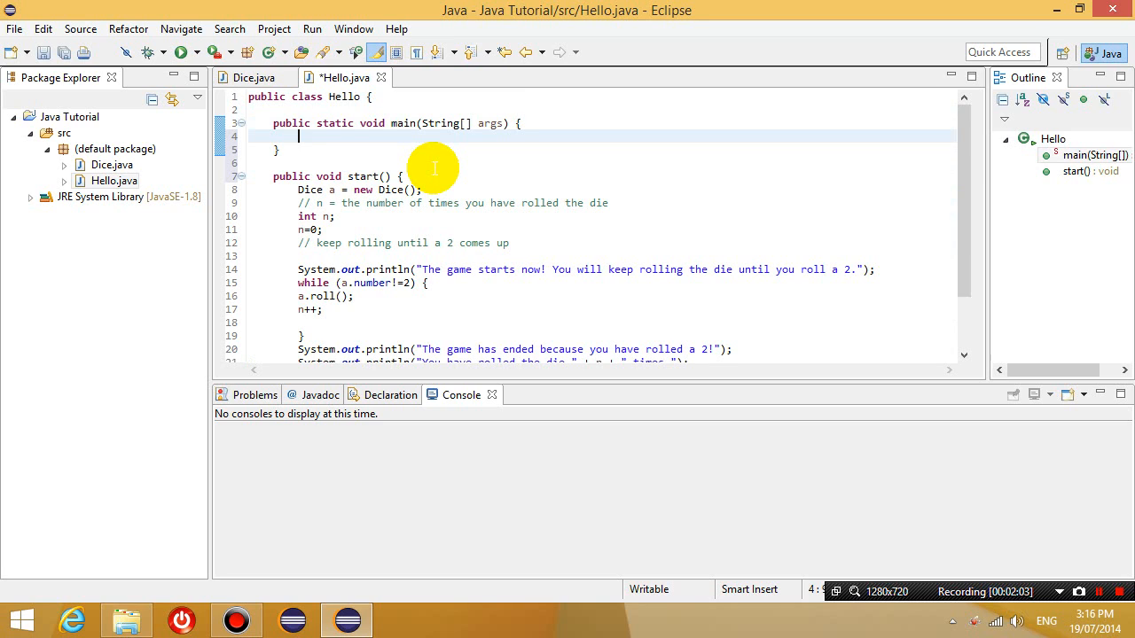
- Write 'Hello newGame = new Hello();' and 'newGame.start();' in main, then highlight newGame
text(Hell)
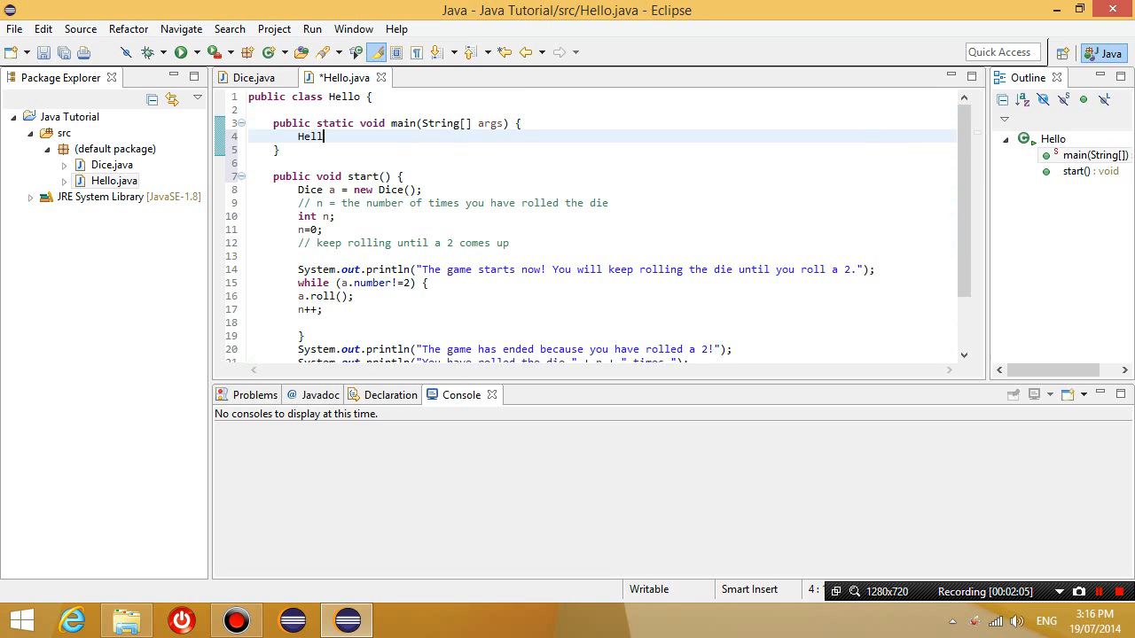
text(o)
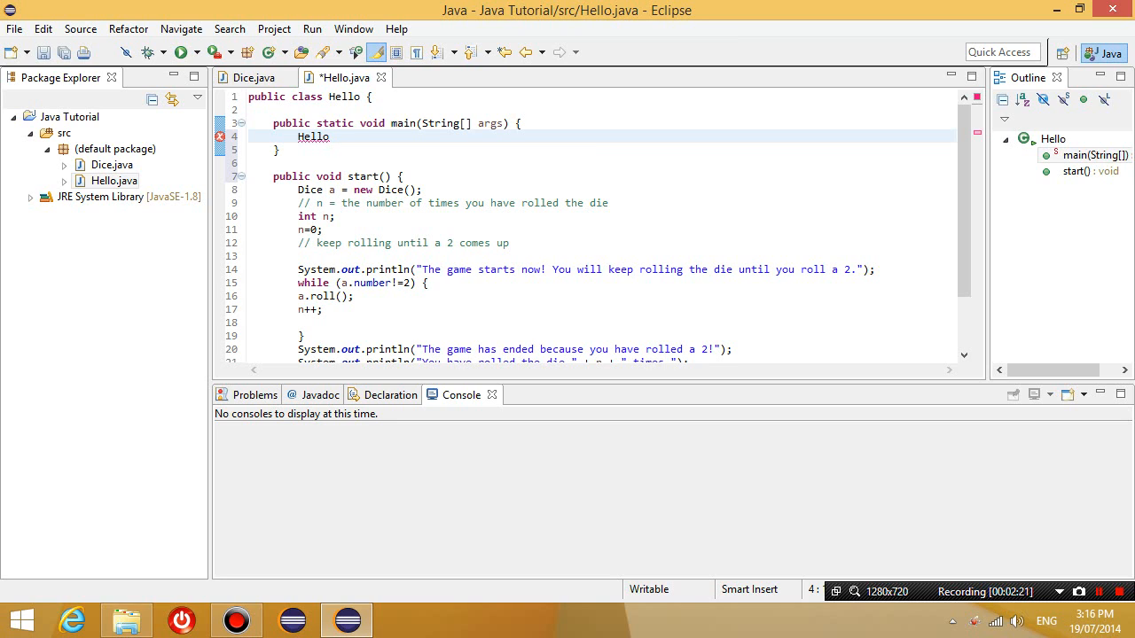
text(newGame = new Hello)
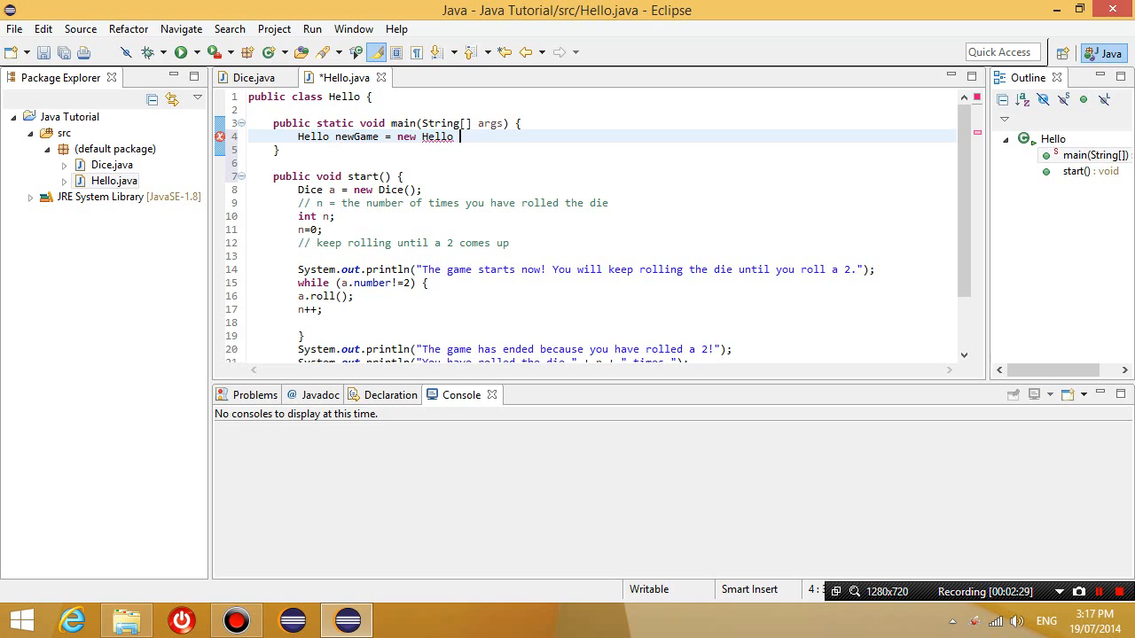
text(();)
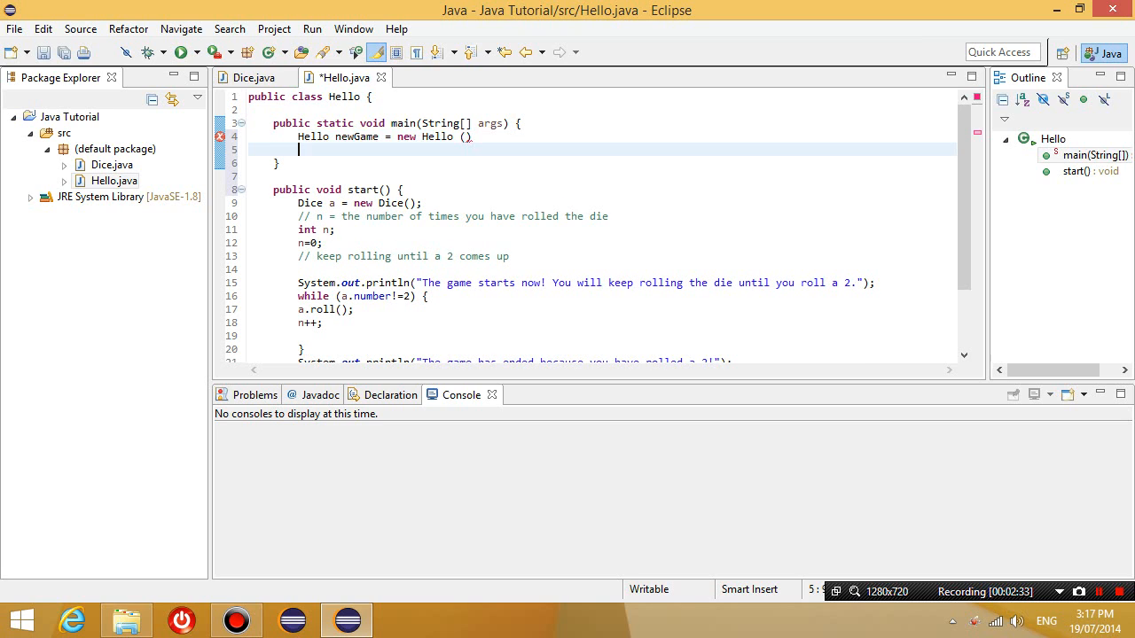
text(newGame.)
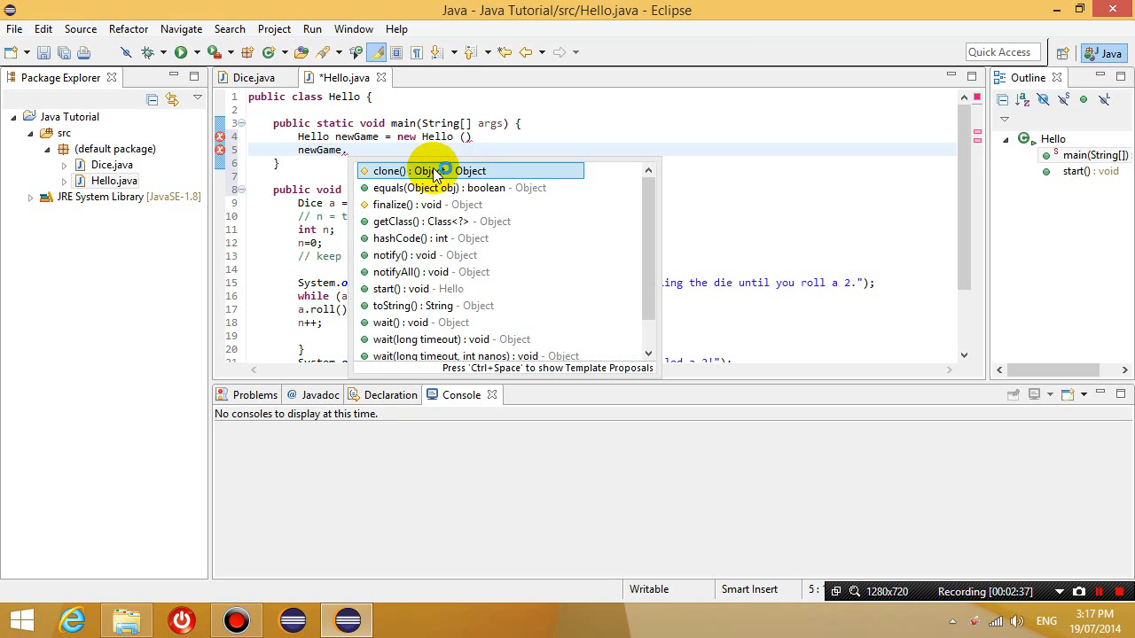
text(start();)
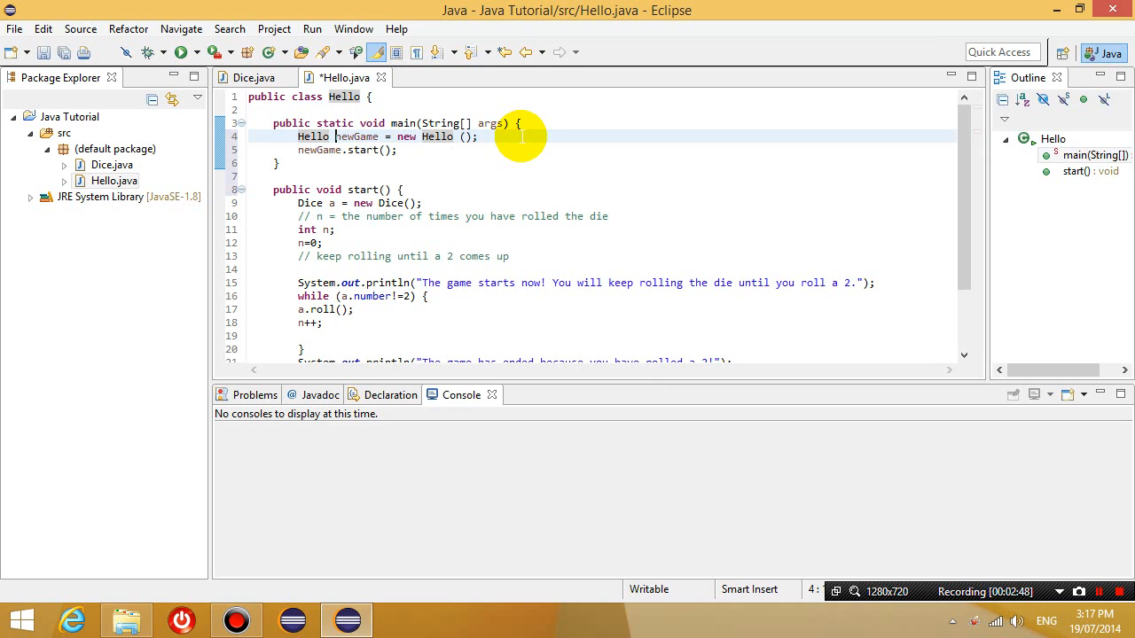
double_click(356, 136)
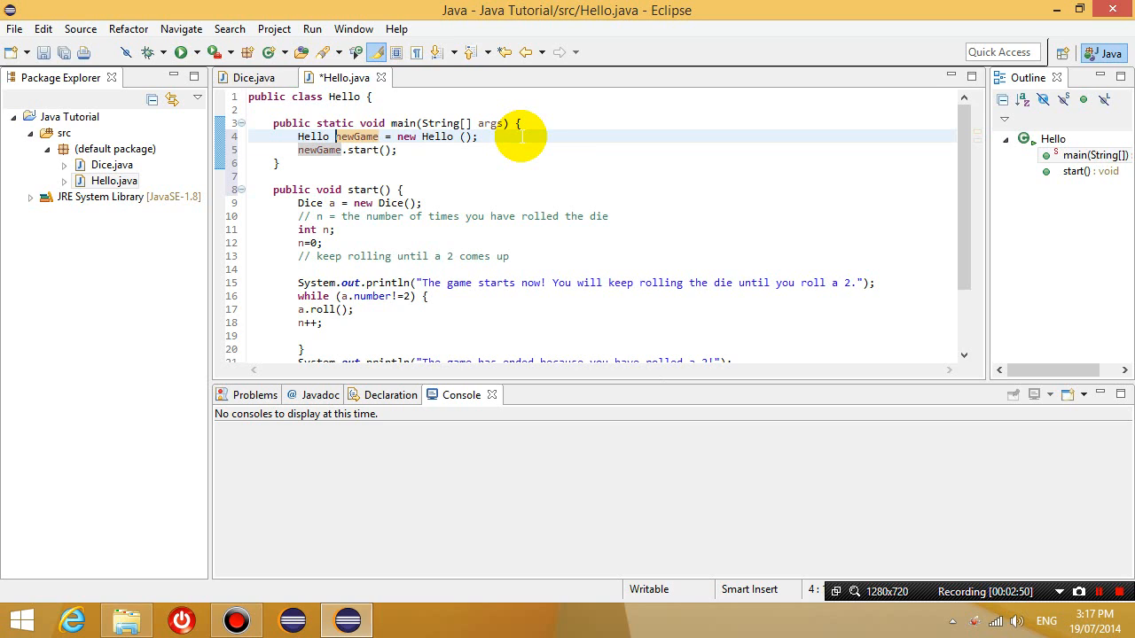
double_click(357, 137)
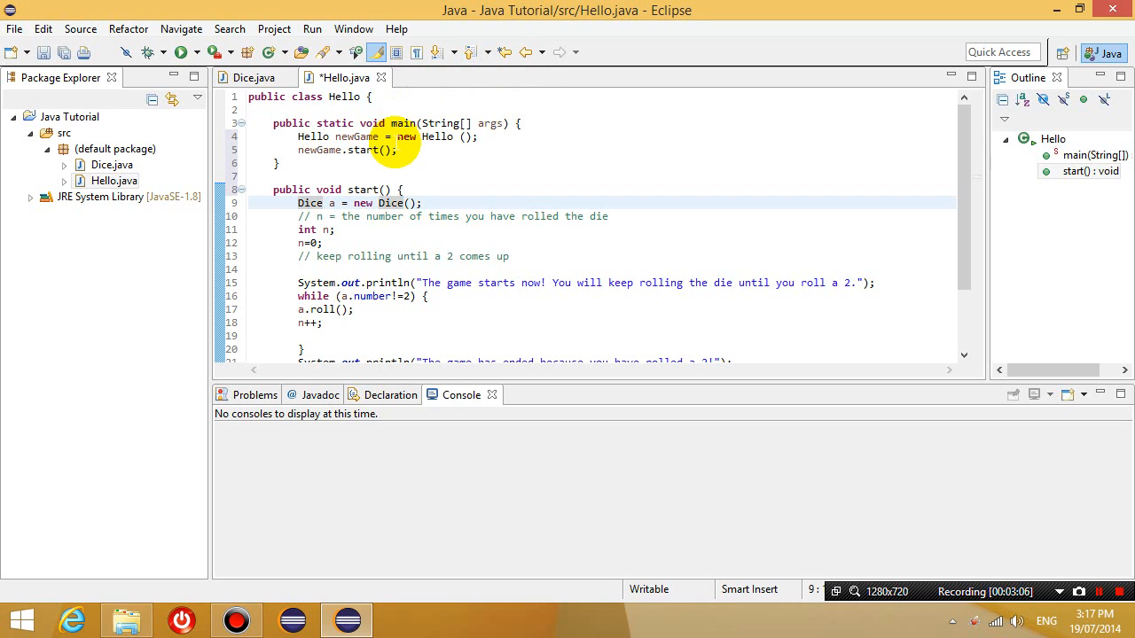
- Point out the Dice creation in start() and scroll down through Hello.java
click(397, 137)
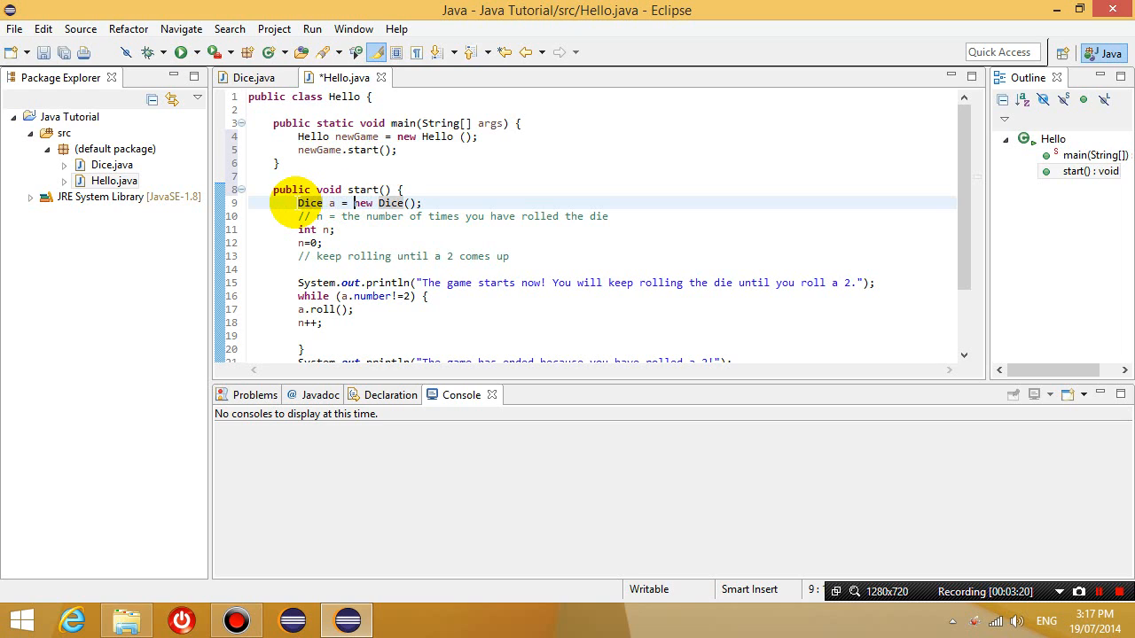
scroll(down, 3)
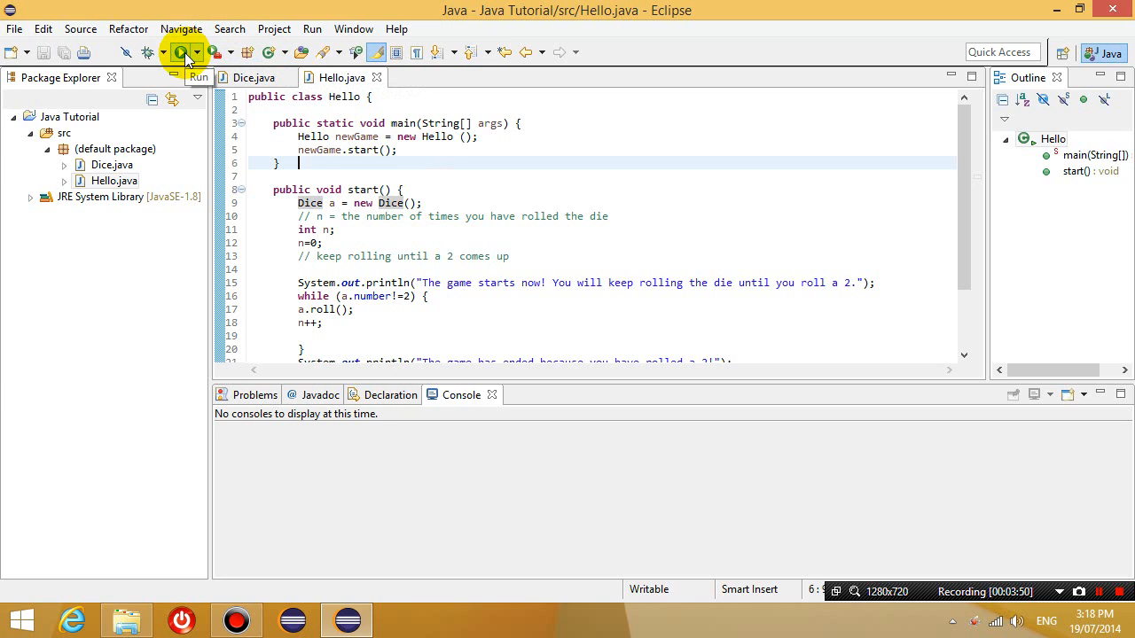
- Run Hello.java, review the dice game Console output, and select the Hello class name
click(182, 52)
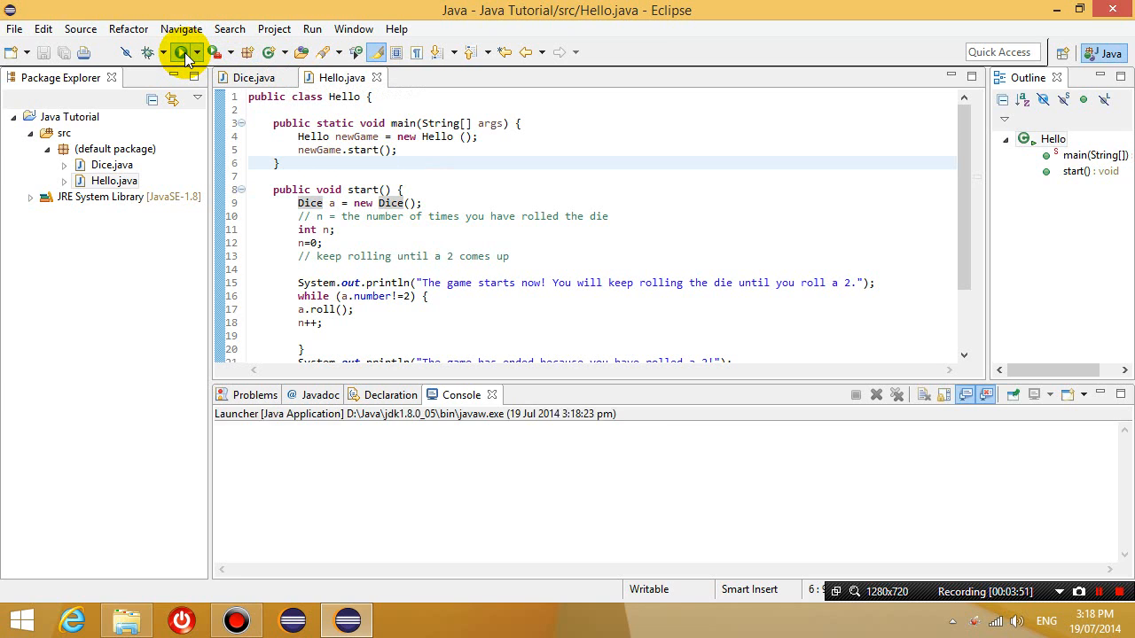
click(182, 51)
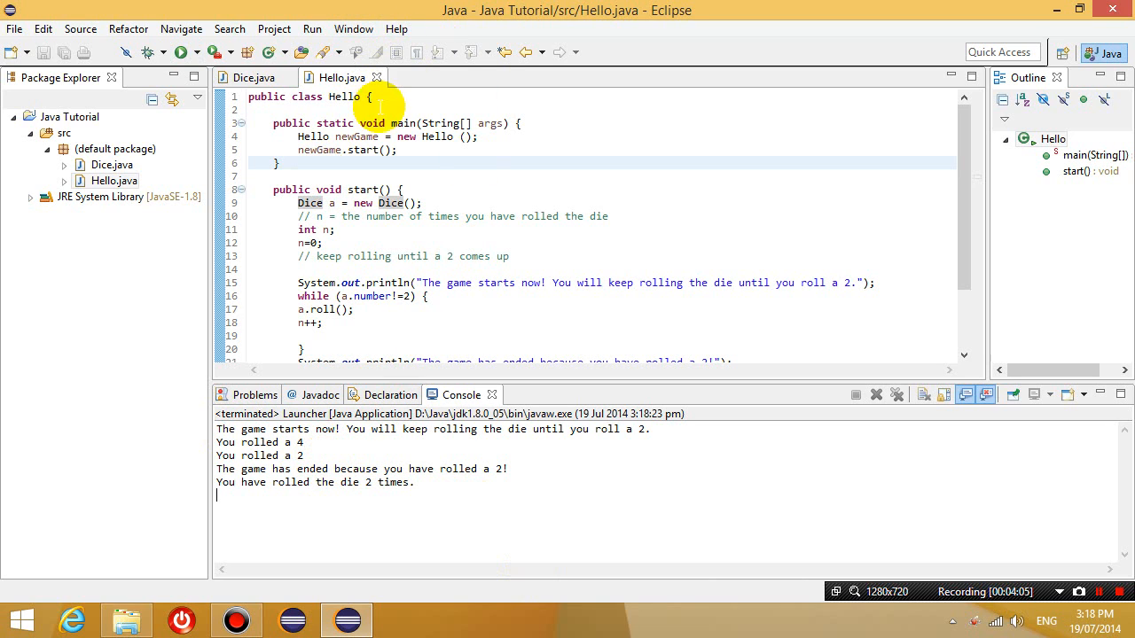
double_click(363, 150)
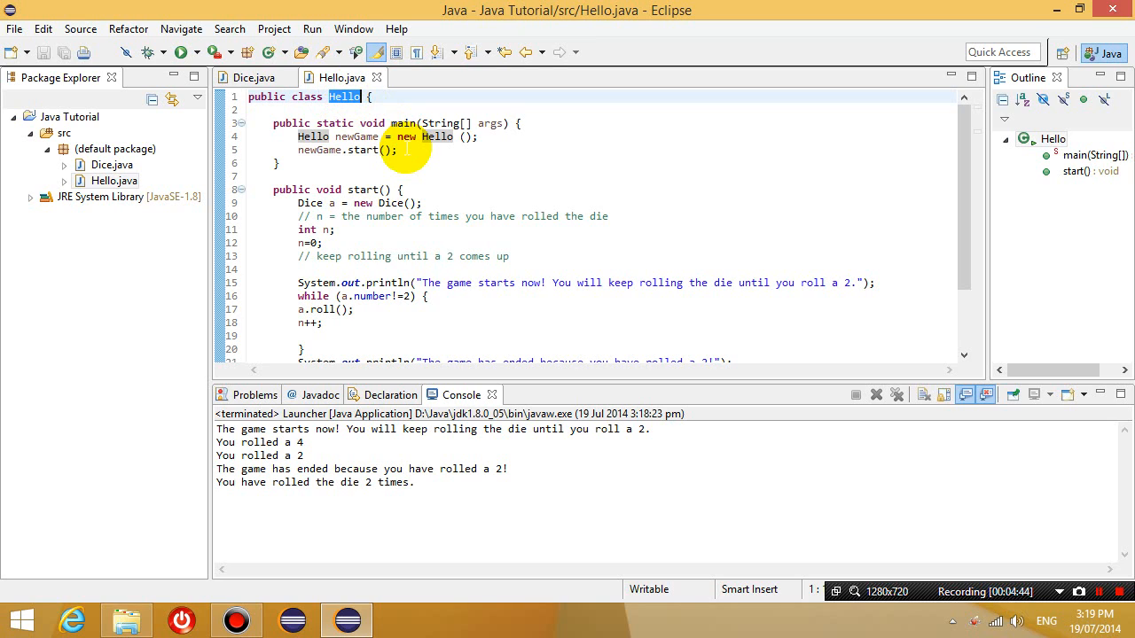
- Replace Hello with GreedyPig in the class declaration and main's constructor call
text(GreedyPig)
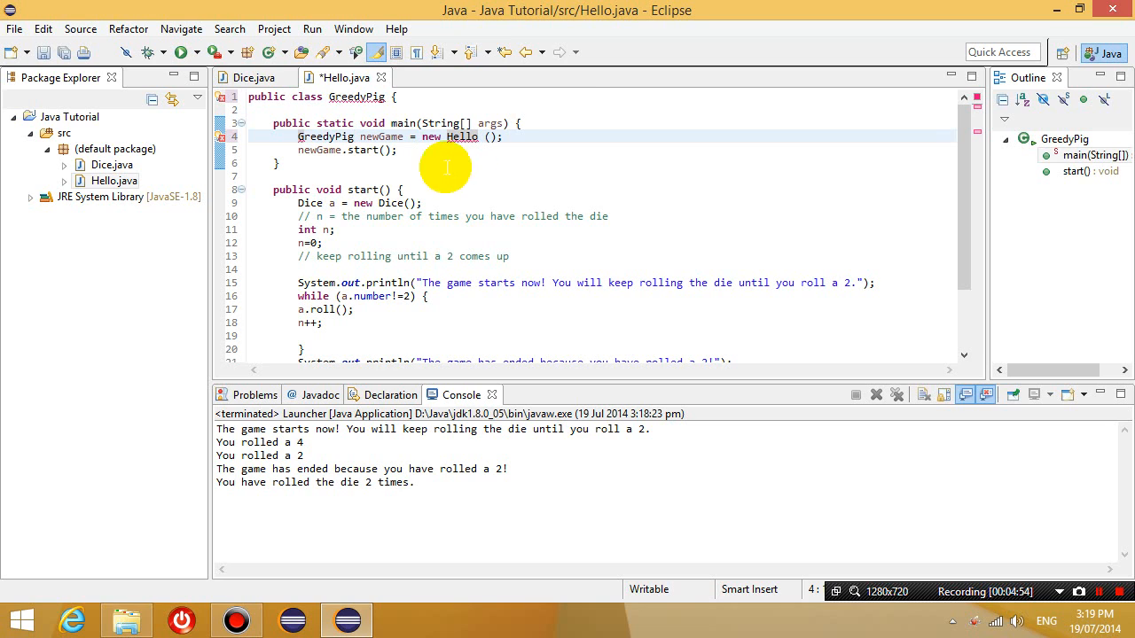
double_click(462, 136)
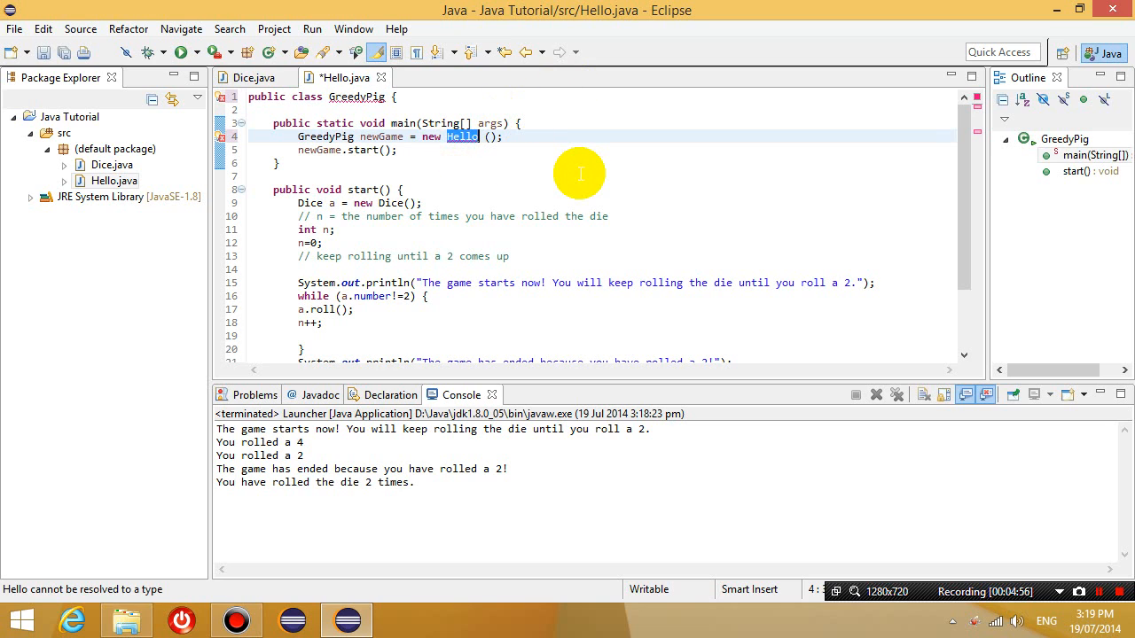
text(GreedyPig)
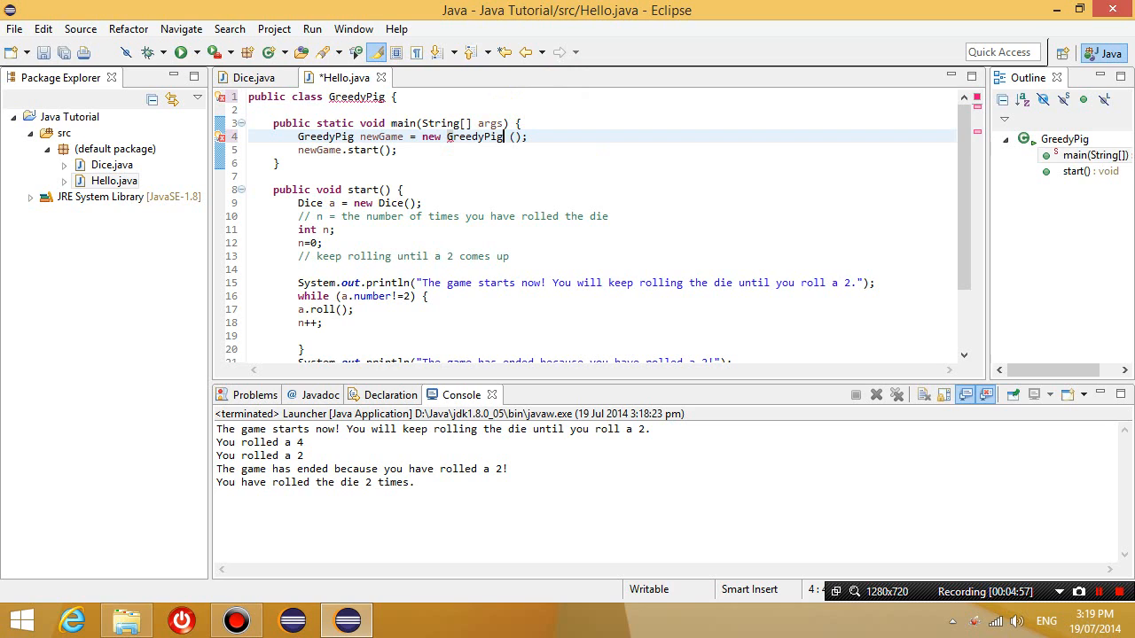
click(298, 163)
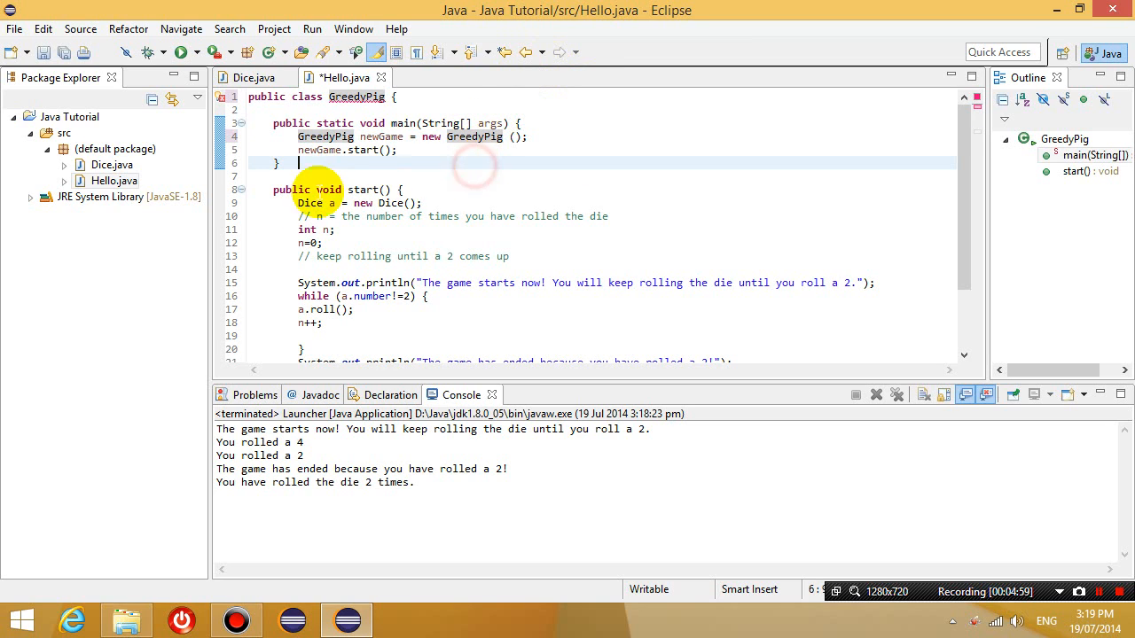
click(113, 181)
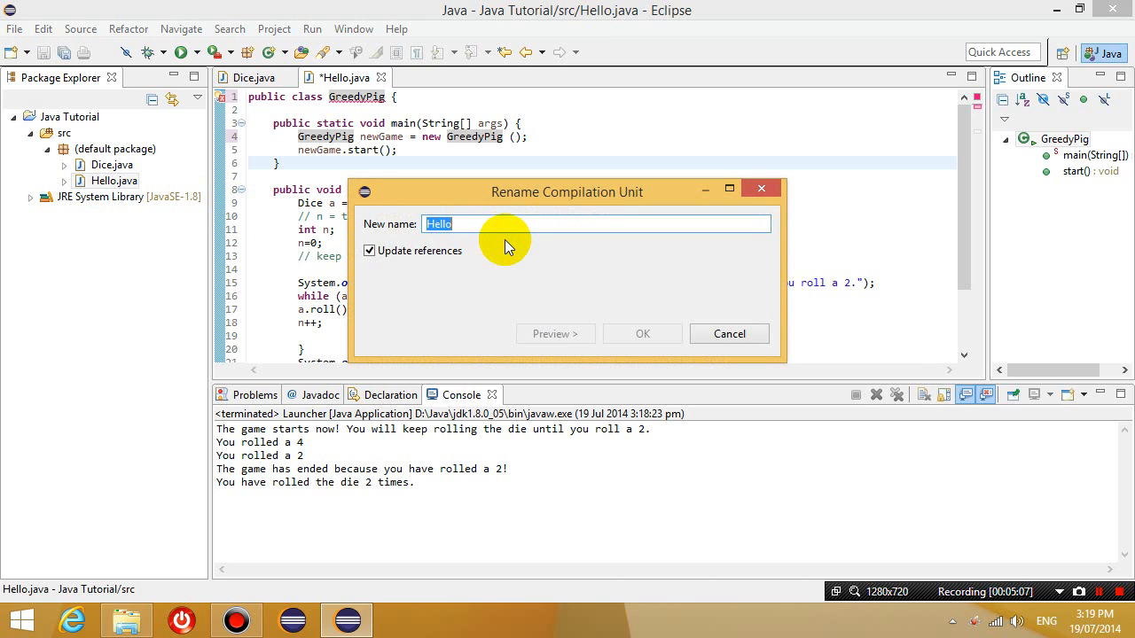
- Enter GreedyPig as the new name in the Rename Compilation Unit dialog and confirm
text(GreedyPig)
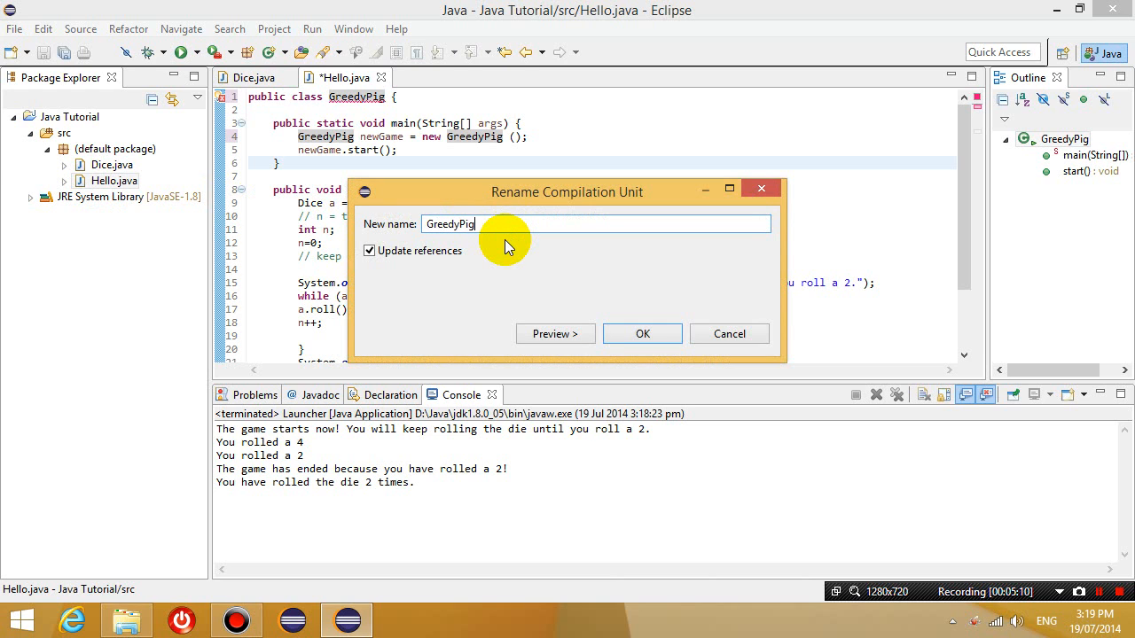
click(642, 334)
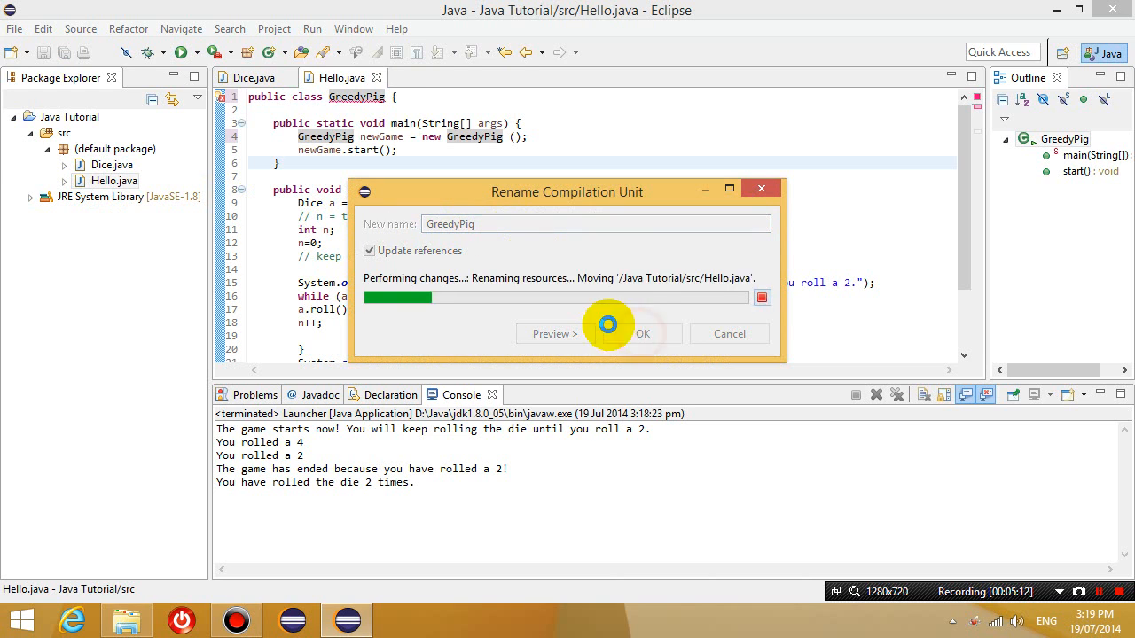
click(642, 333)
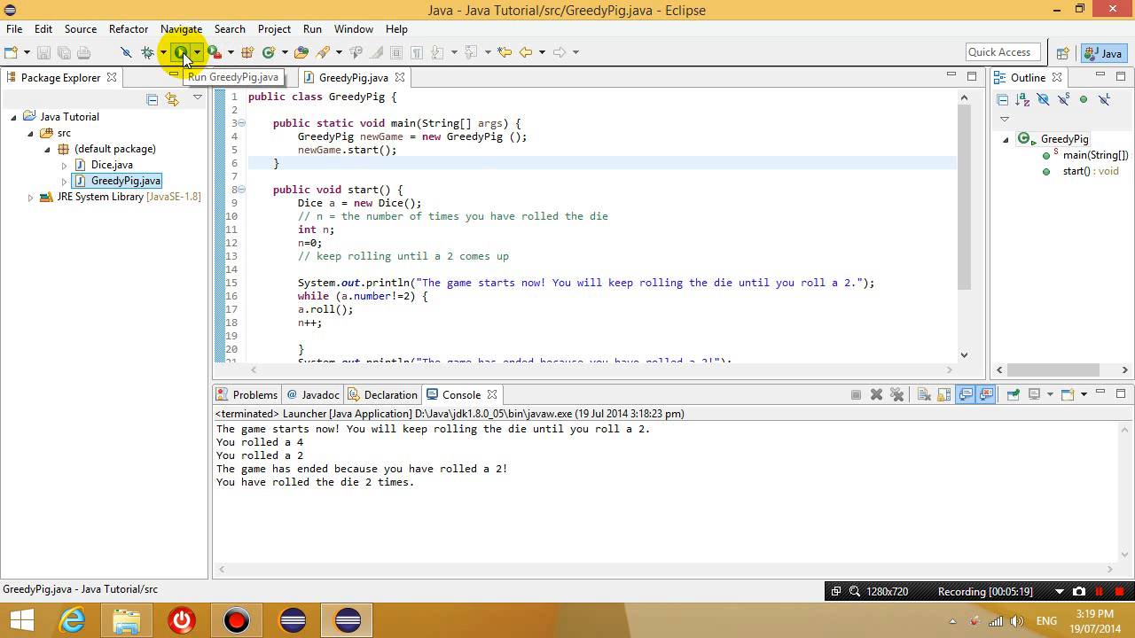
- Run GreedyPig.java and check the three-roll game output in the Console
click(181, 51)
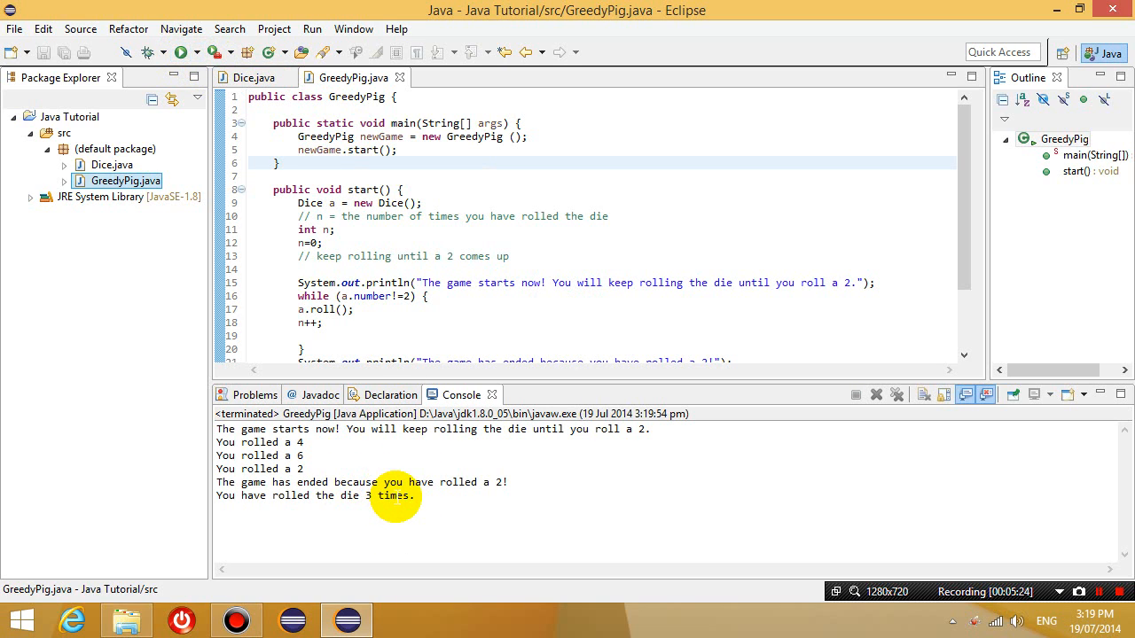